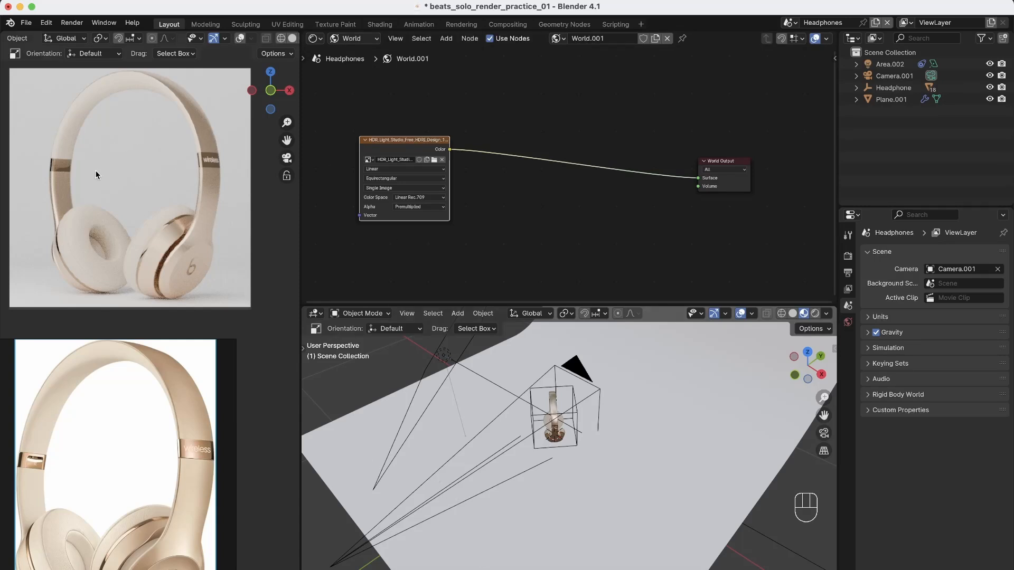
mouse_move(136, 243)
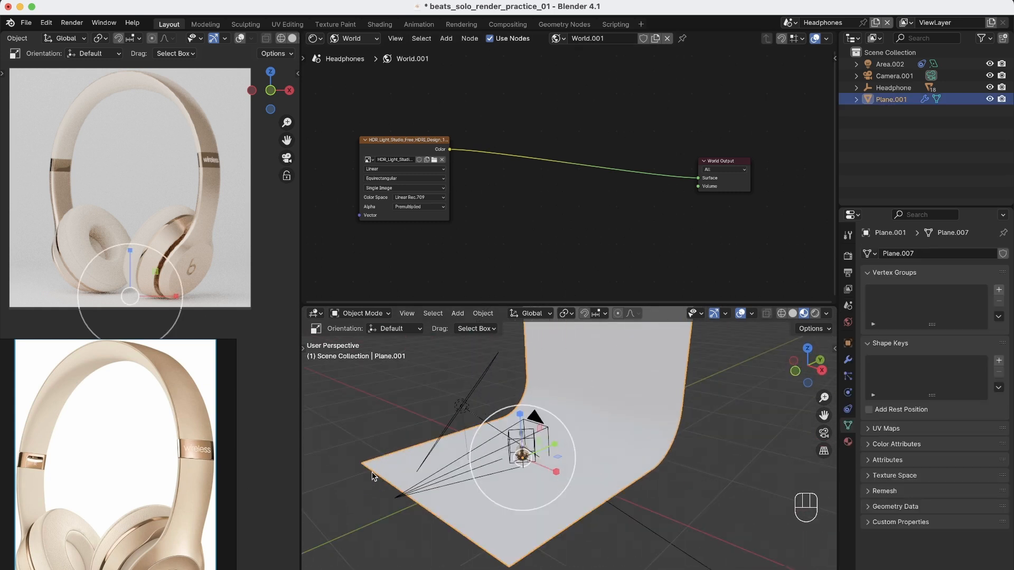
Hide the curved backdrop Plane.001 via its eye icon in the Outliner.
left_click(1002, 100)
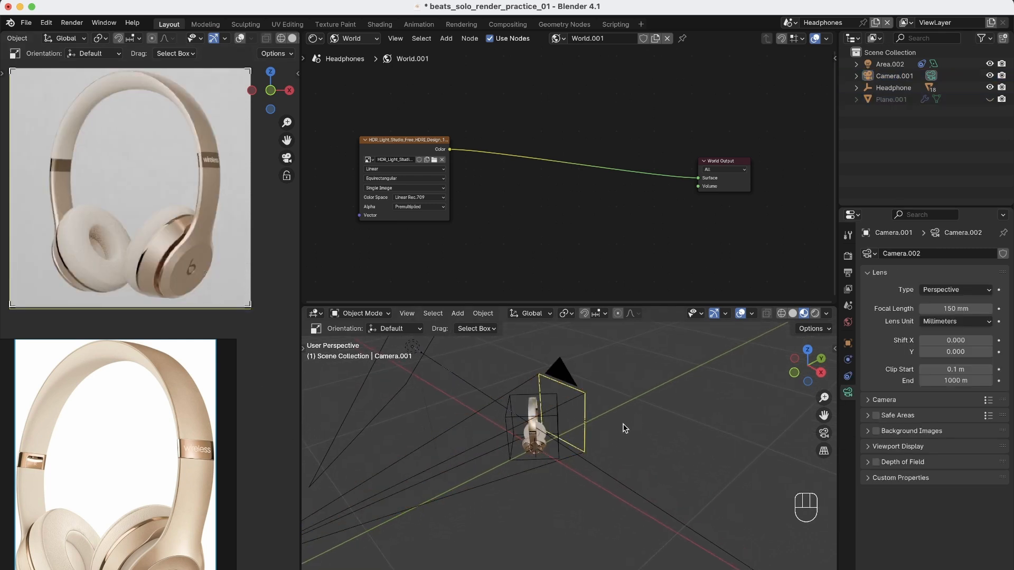
Add a Plane mesh to the scene as a floor under the headphones.
key("shift+a")
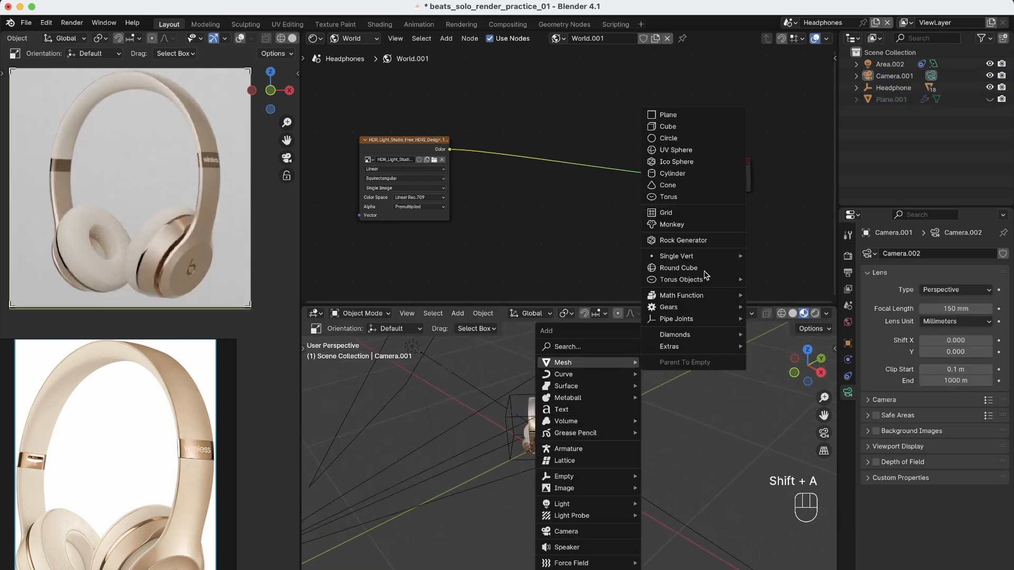
left_click(667, 114)
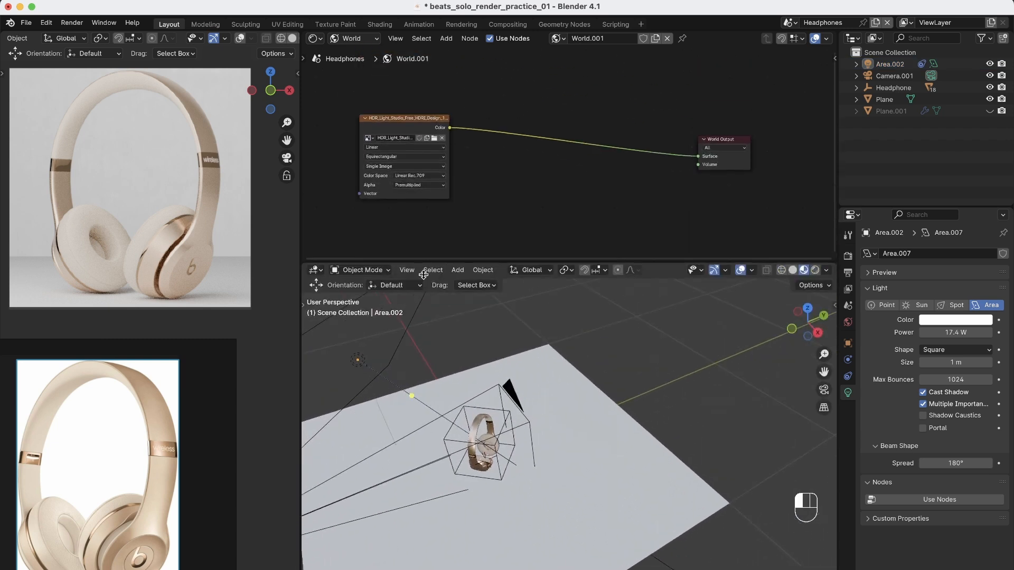
Switch the Shader Editor to World nodes and cut the HDRI from the World Output.
left_click(315, 38)
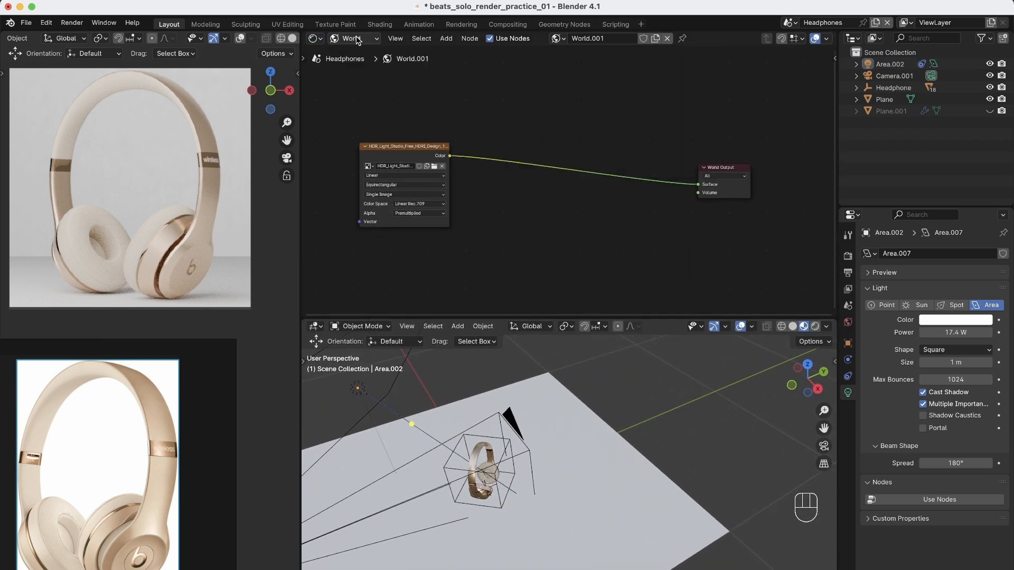
left_click(354, 38)
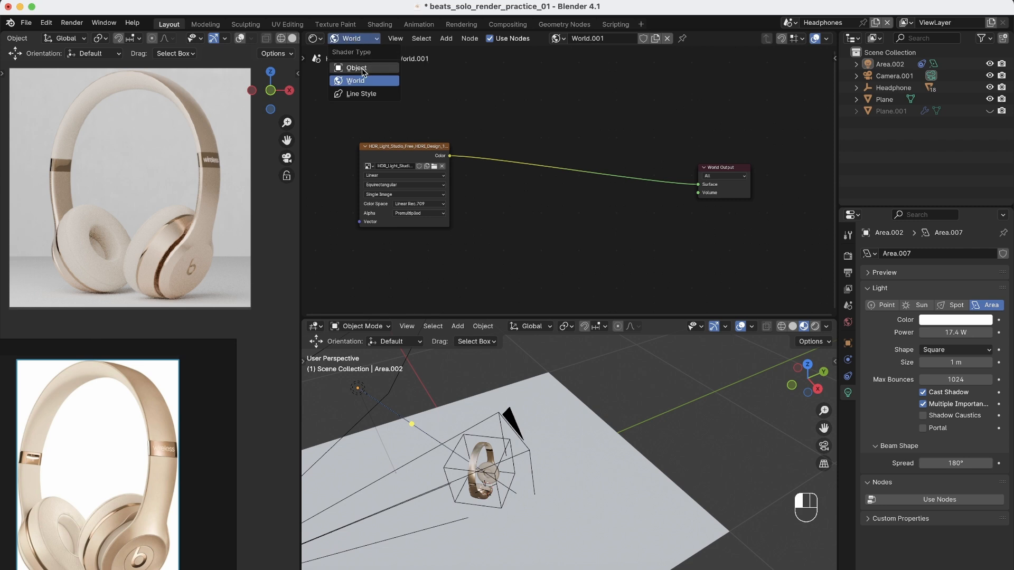
left_click(355, 81)
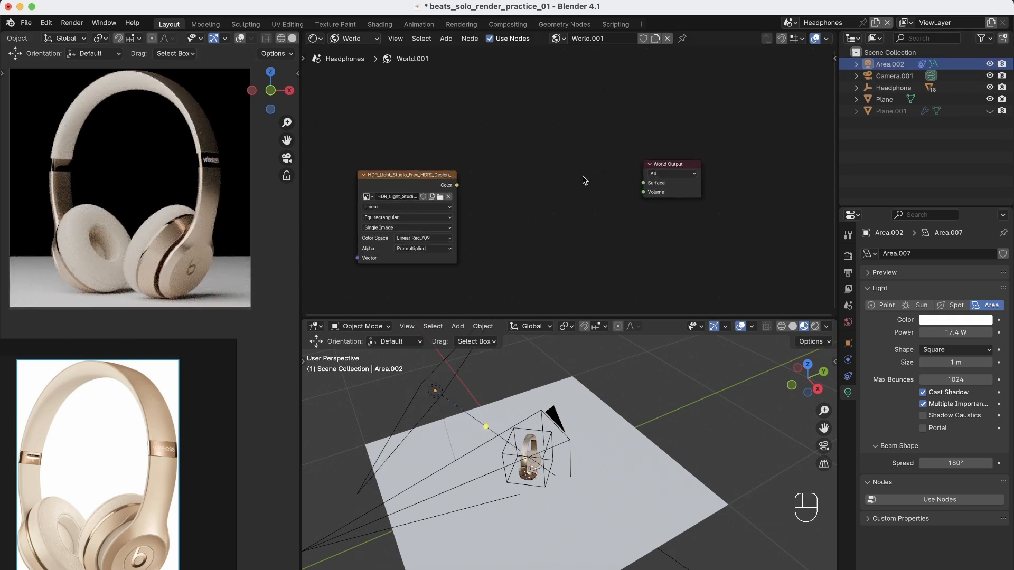
mouse_move(561, 192)
type("b")
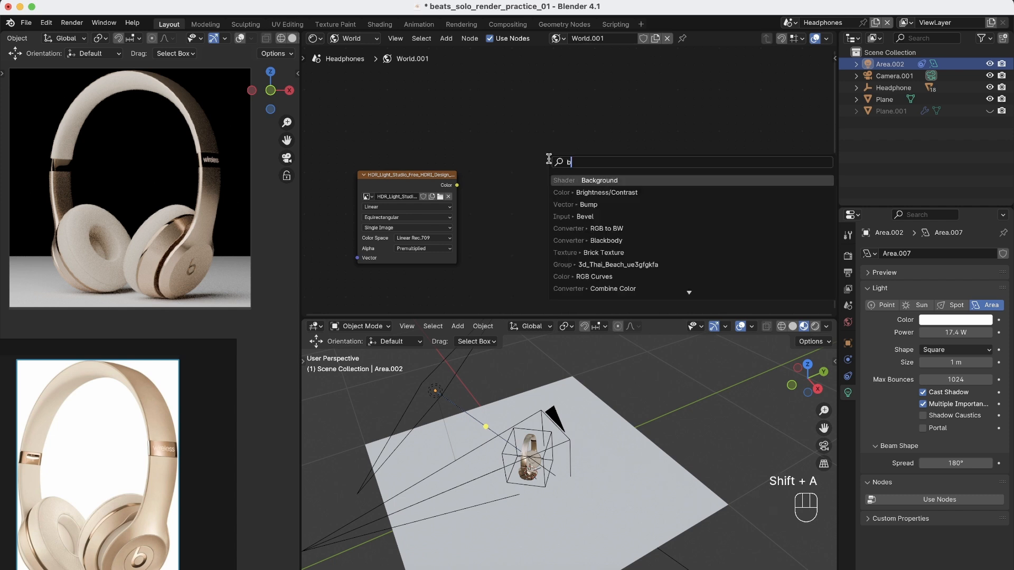
Add a Background shader feeding World Output and brighten its colour to white.
left_click(599, 180)
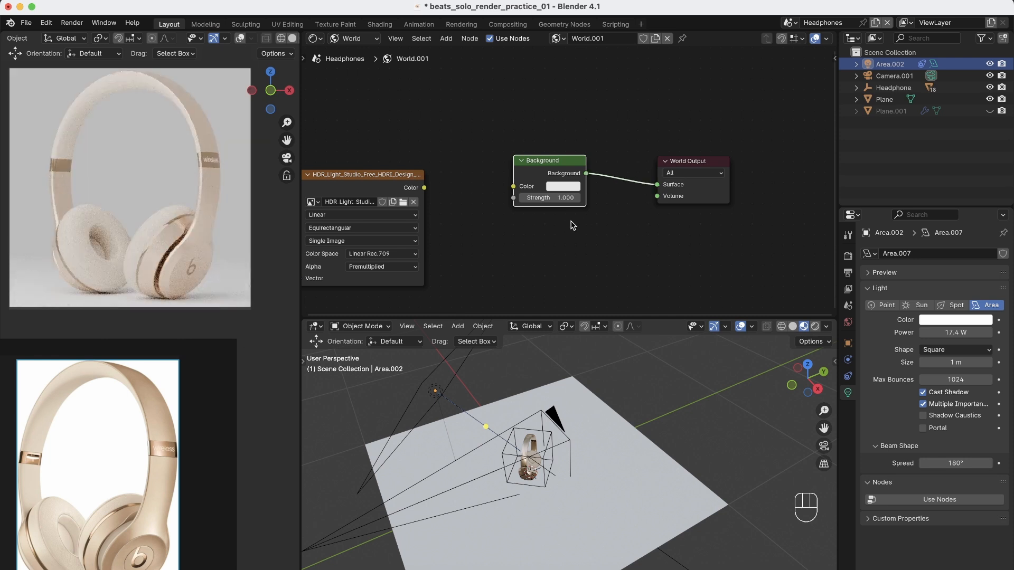
left_click(561, 186)
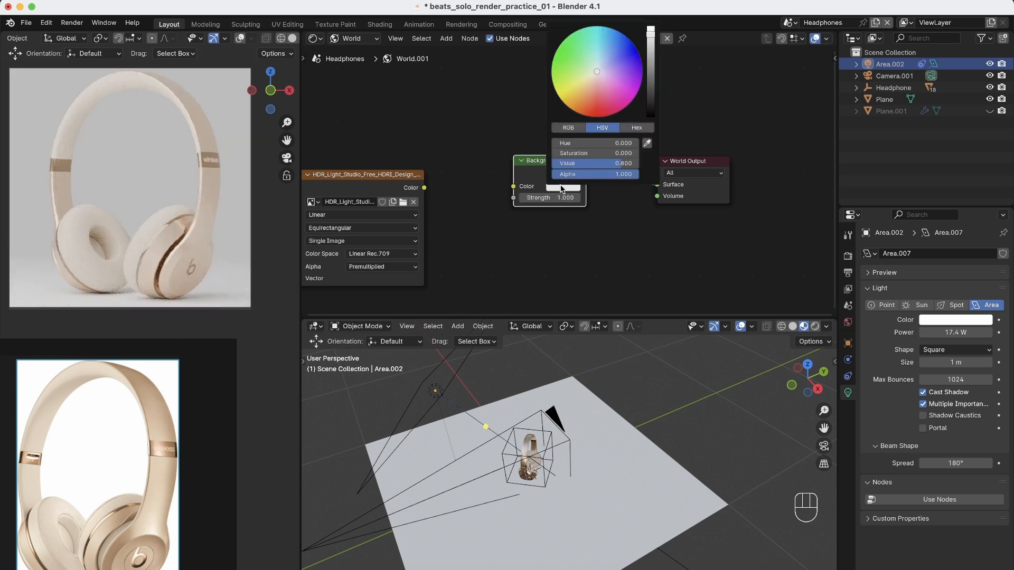
left_click(692, 84)
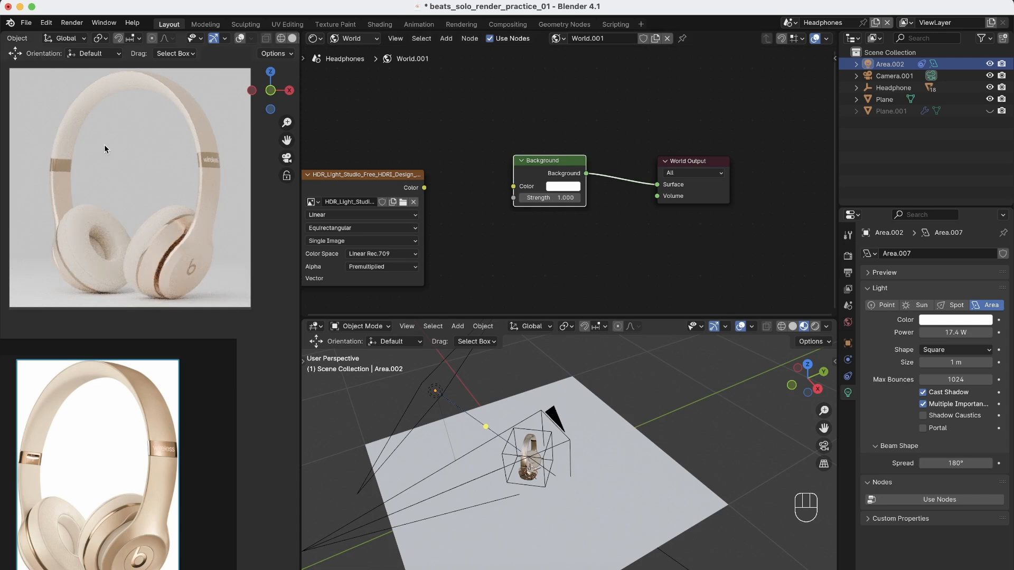
mouse_move(142, 203)
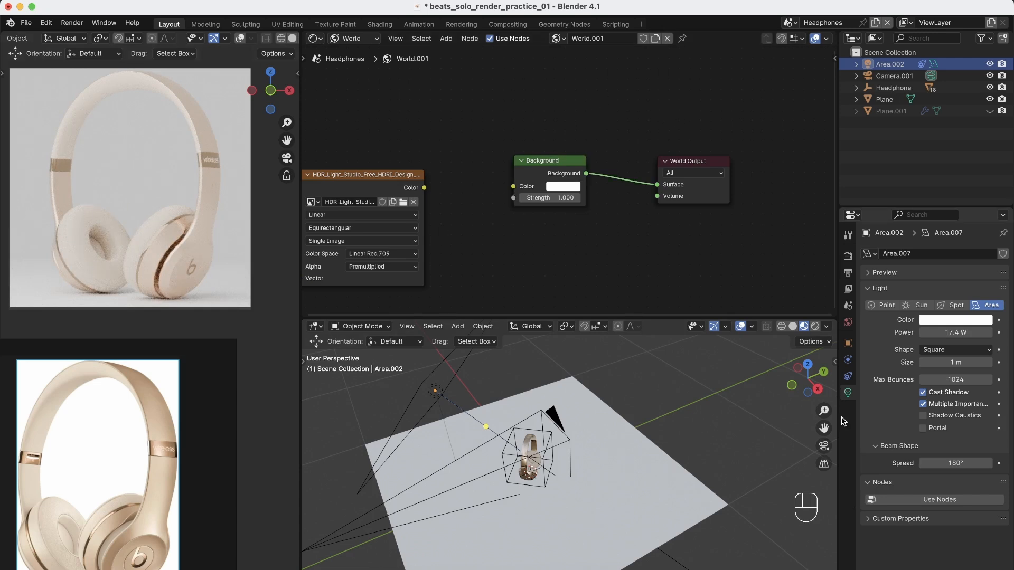
mouse_move(847, 338)
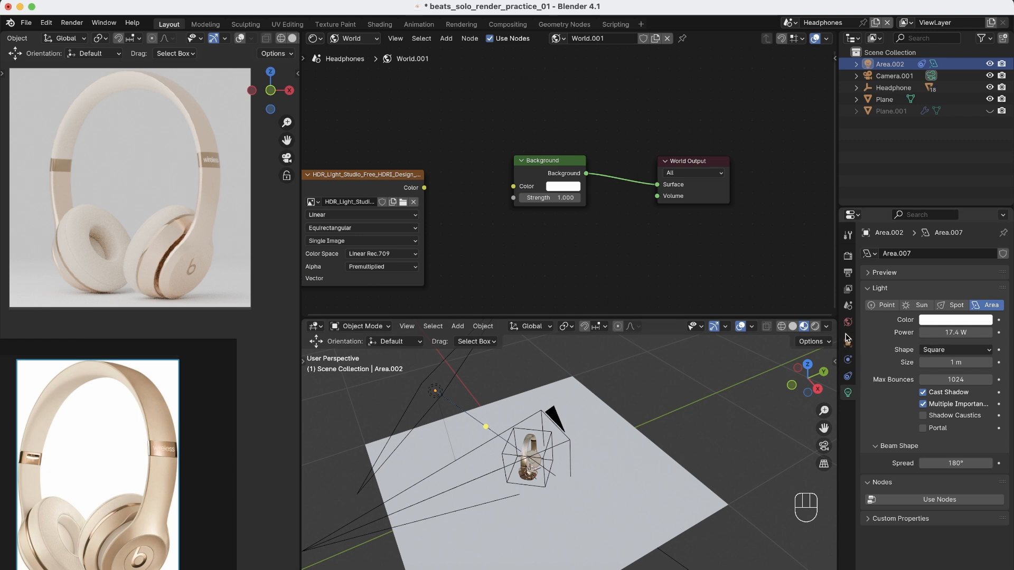
In Color Management choose Standard view transform, Look None, keeping Display Device sRGB.
left_click(847, 257)
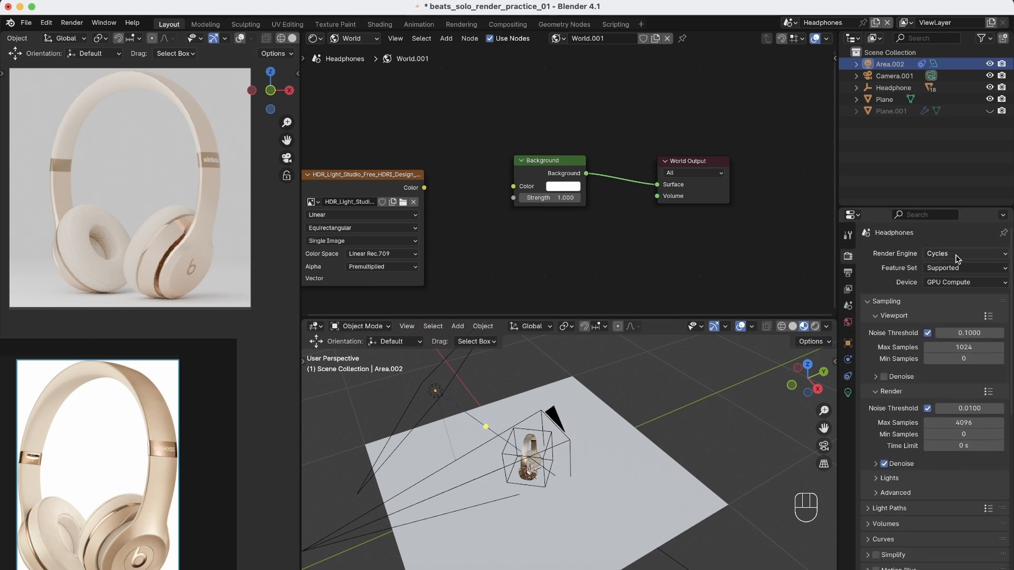
scroll("down", 3)
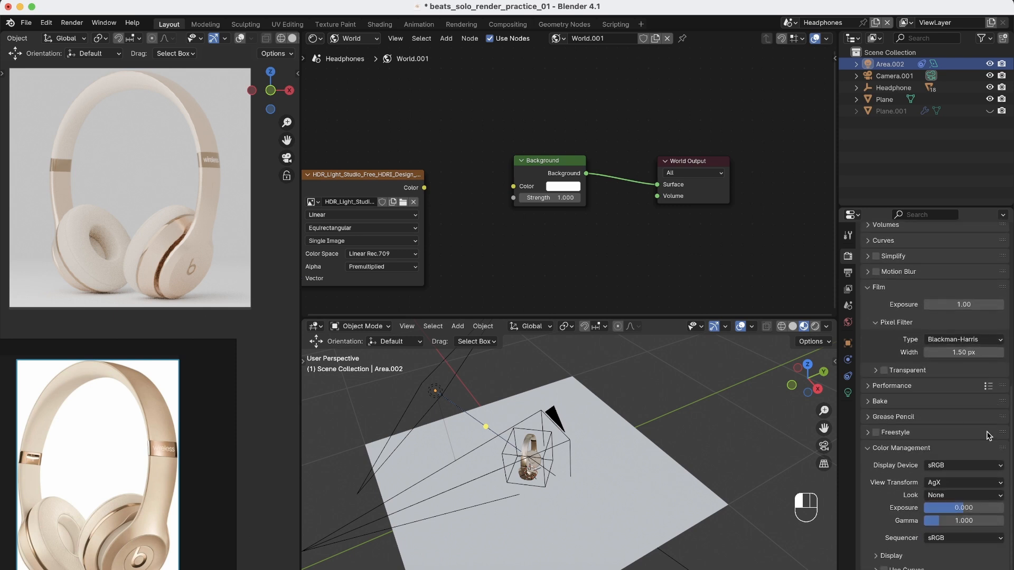
mouse_move(887, 495)
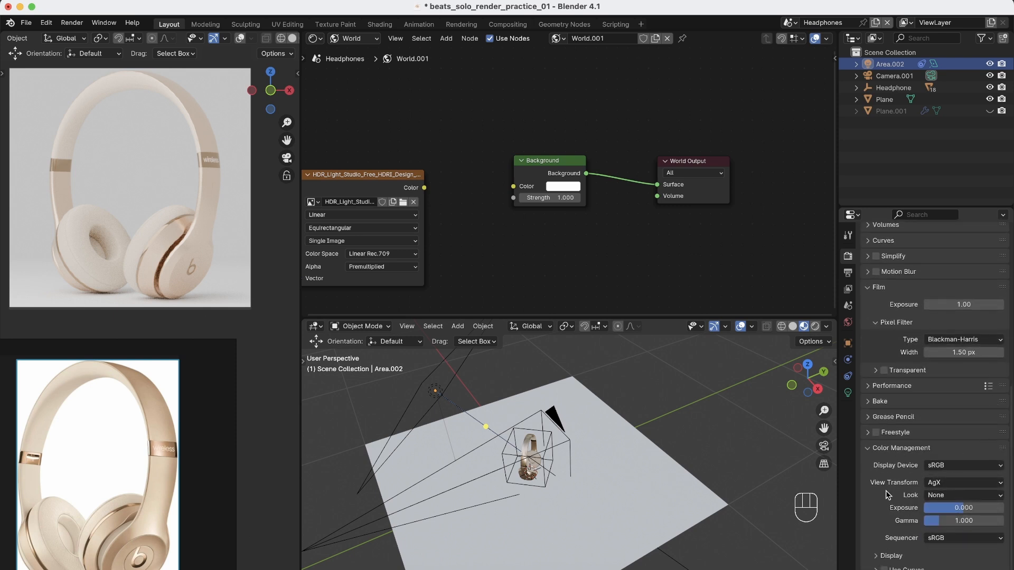
left_click(963, 482)
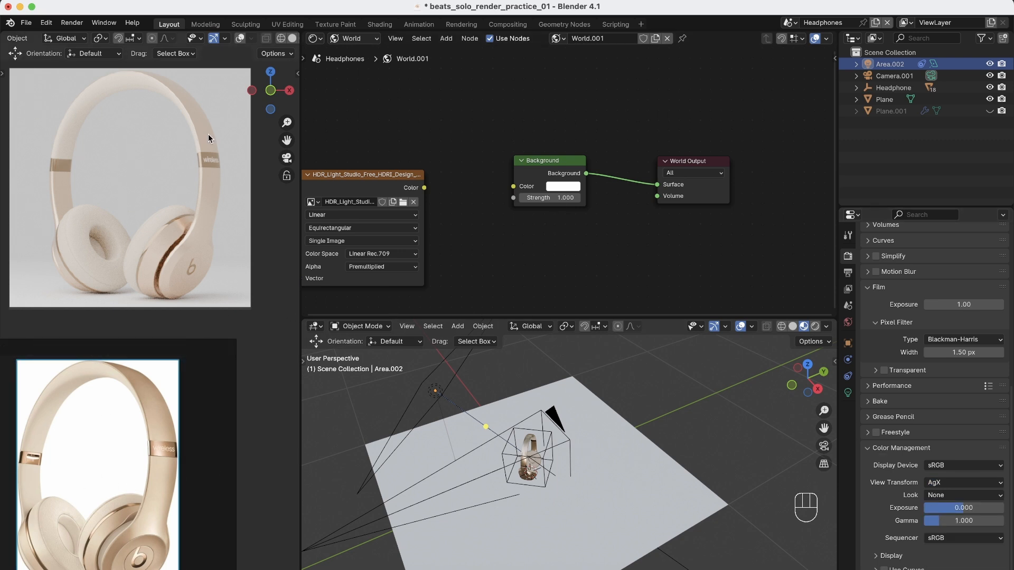
left_click(963, 464)
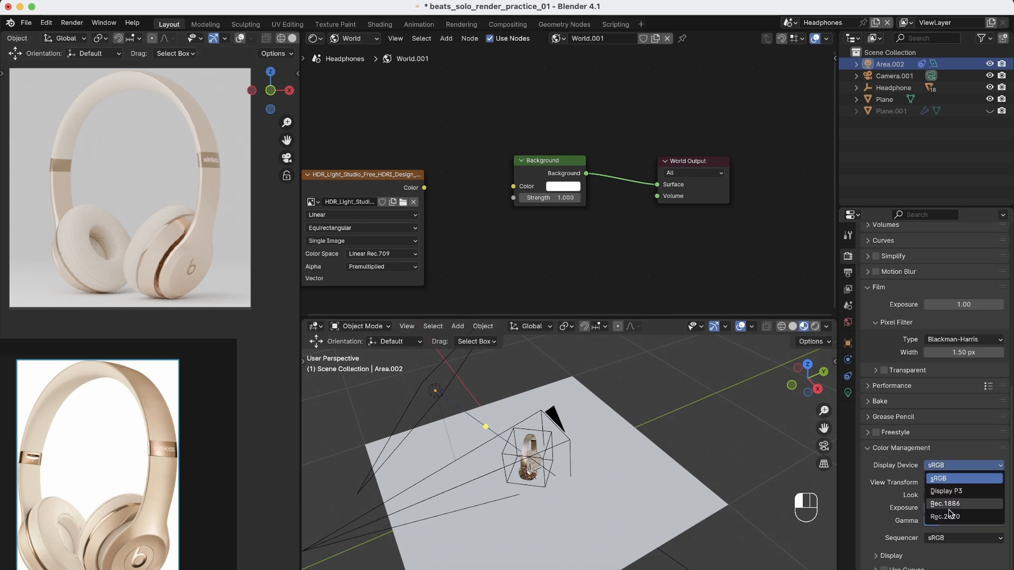
left_click(962, 497)
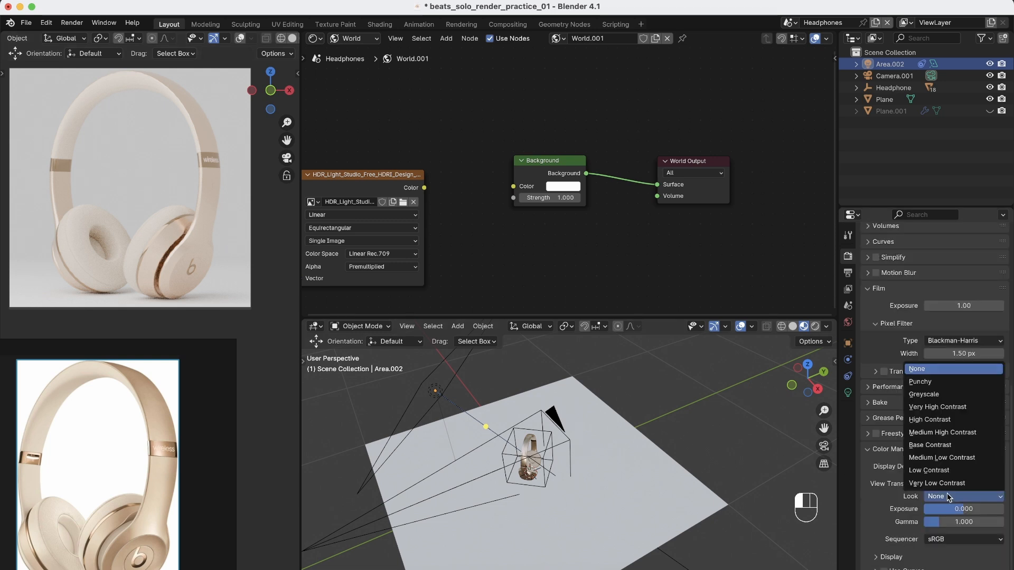
left_click(935, 369)
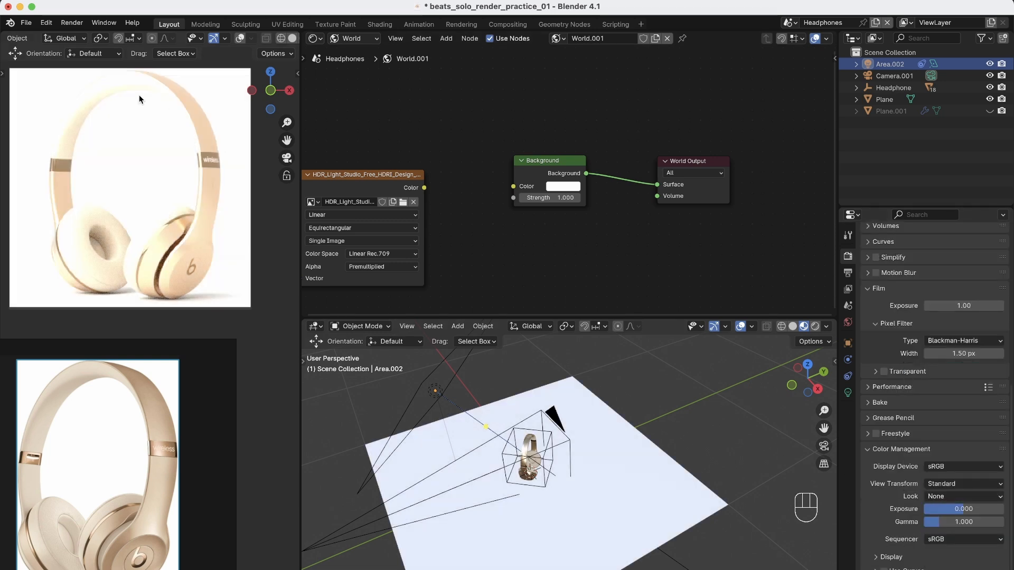
mouse_move(61, 153)
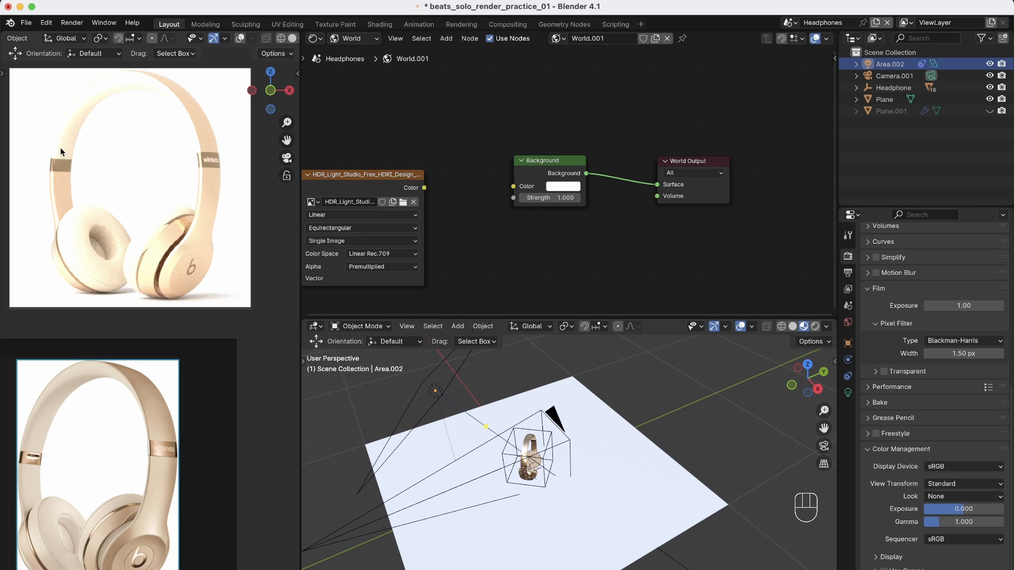
mouse_move(180, 106)
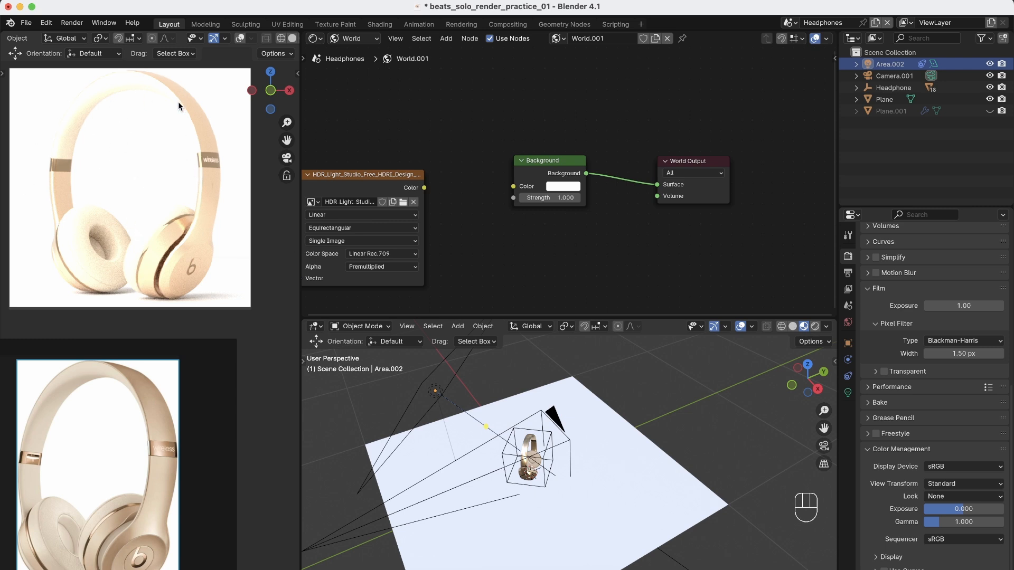
mouse_move(143, 102)
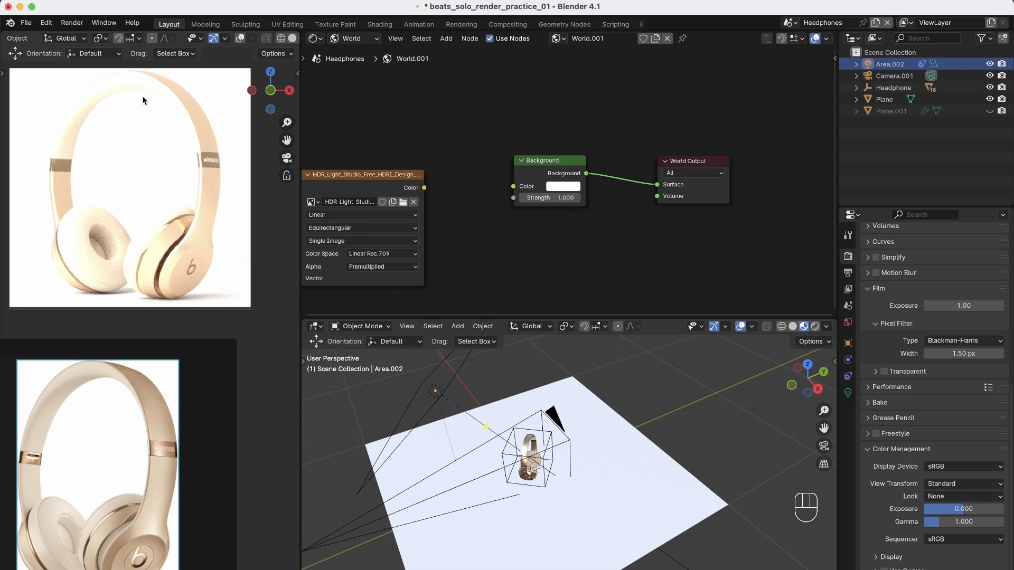
mouse_move(55, 159)
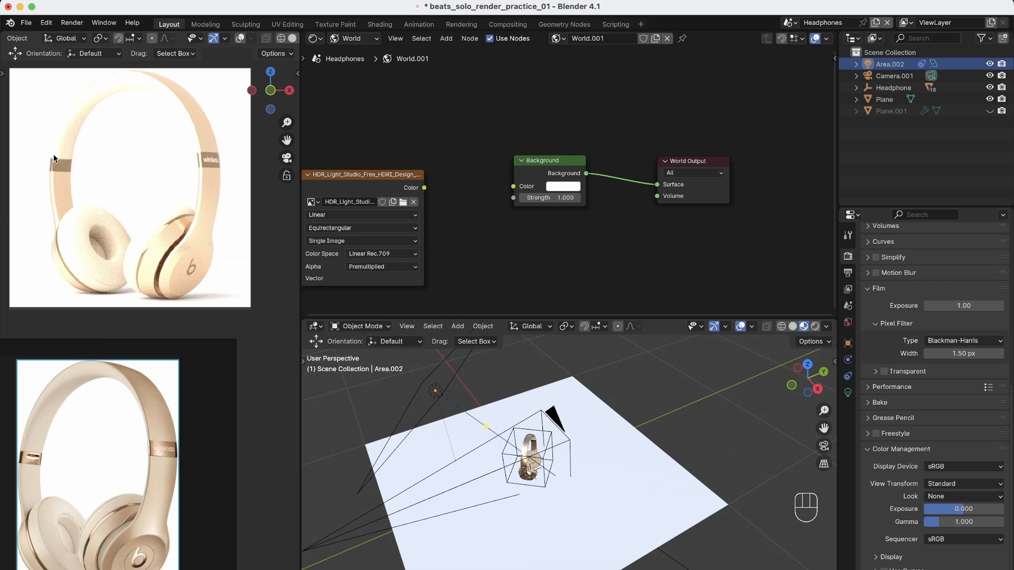
left_click(963, 465)
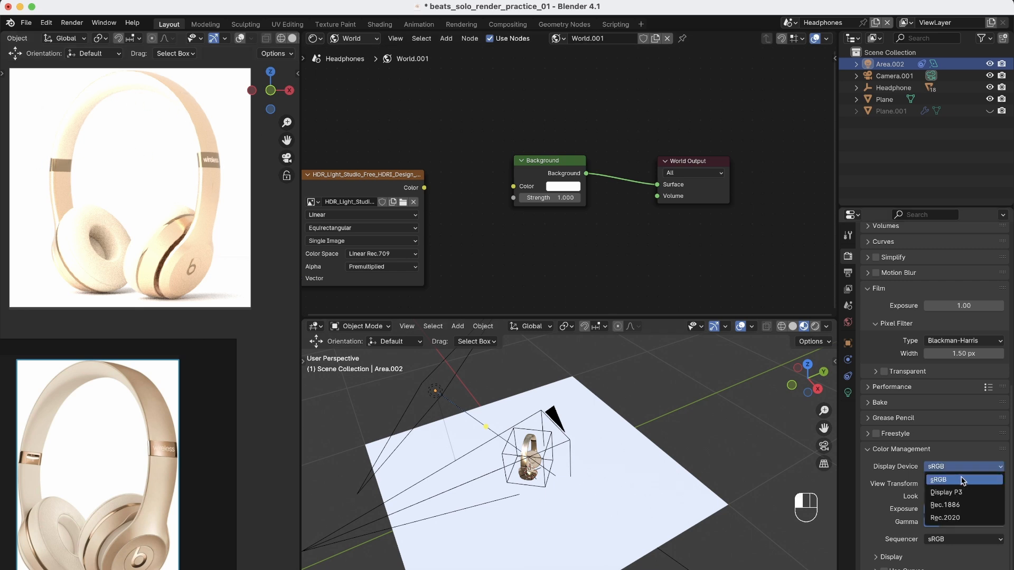
left_click(963, 483)
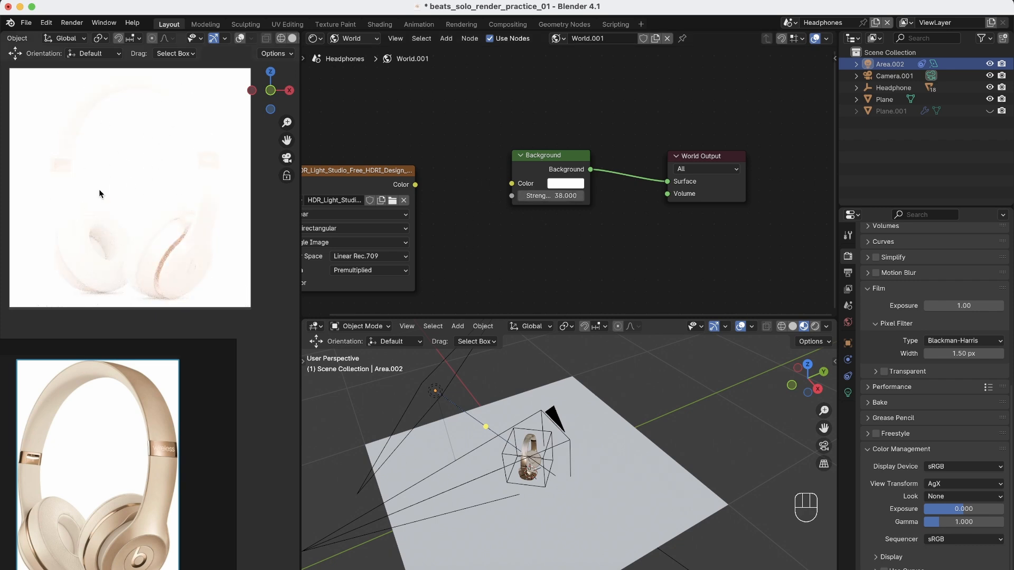
mouse_move(545, 182)
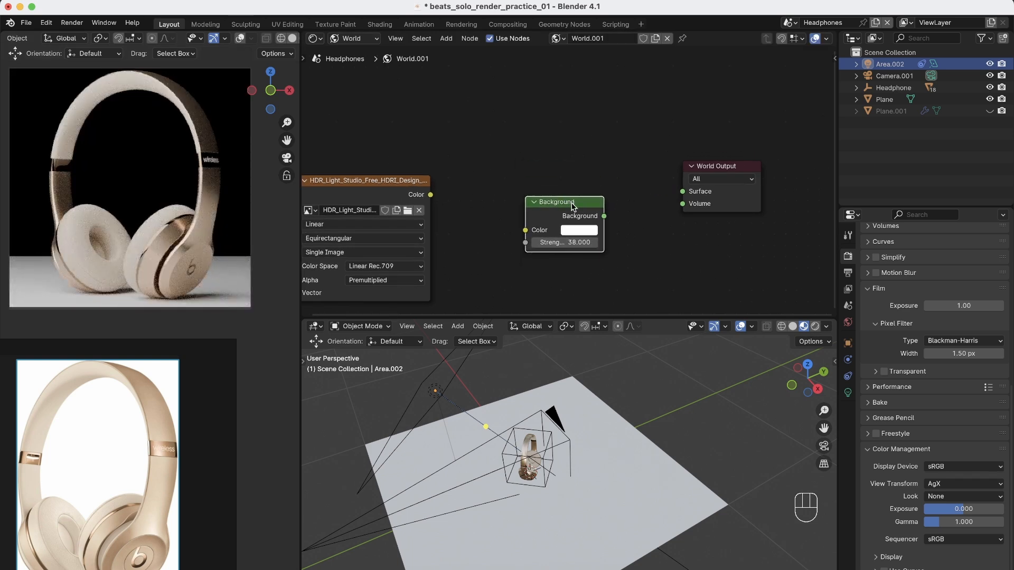
Duplicate the Background node and add a Mix Shader blending both into World Output.
key("shift+d")
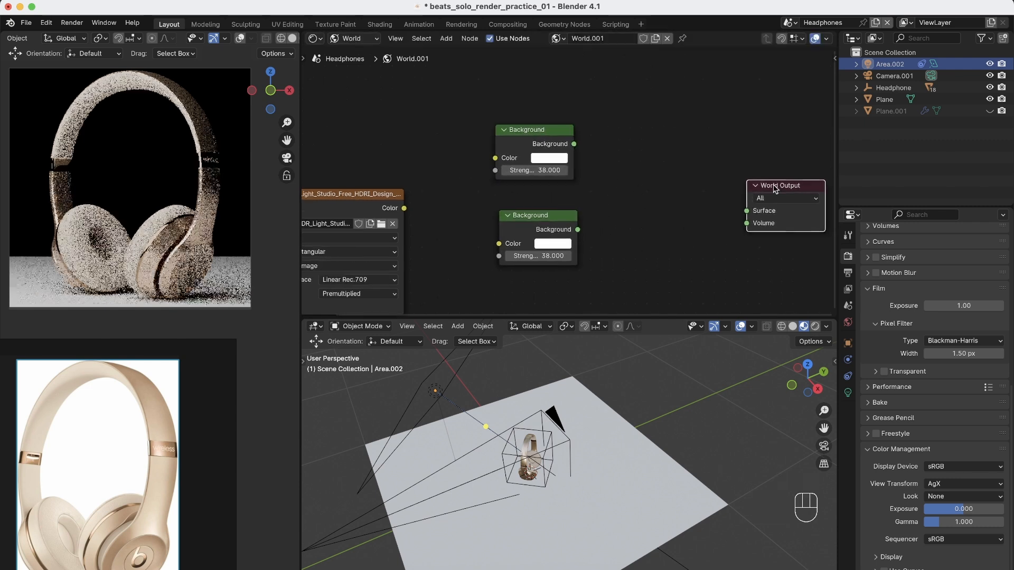
key("shift+a")
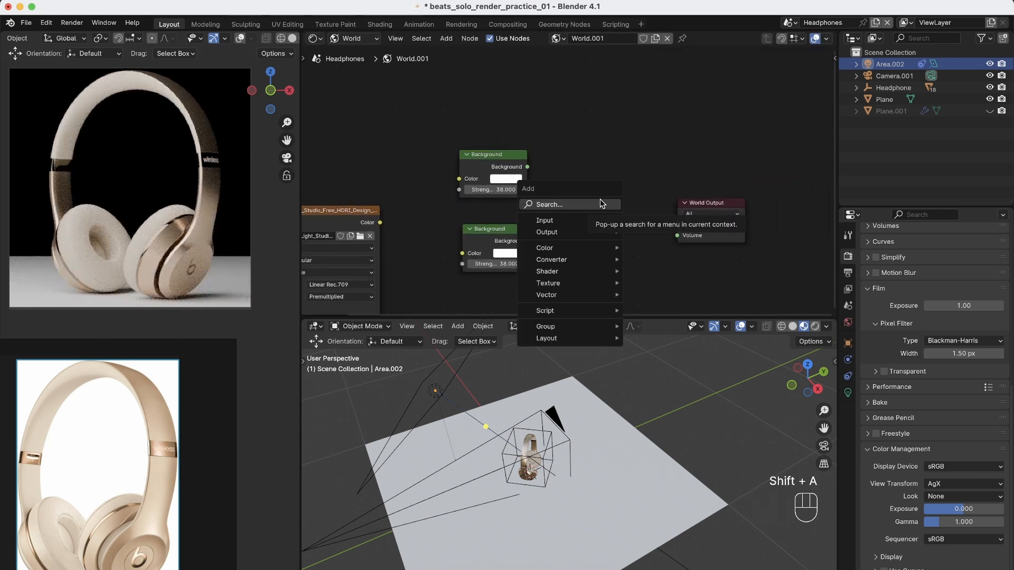
left_click(547, 272)
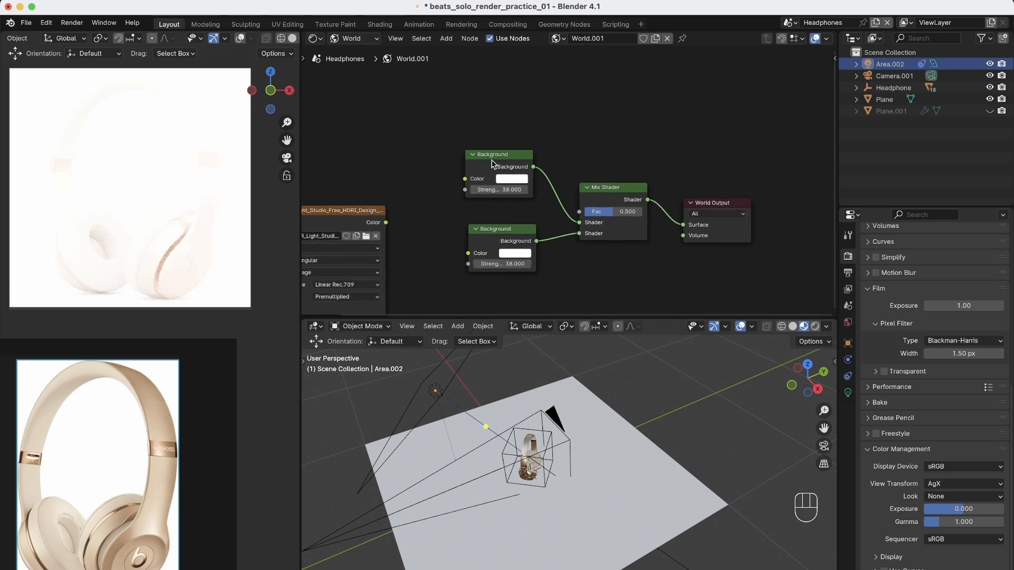
left_click(510, 206)
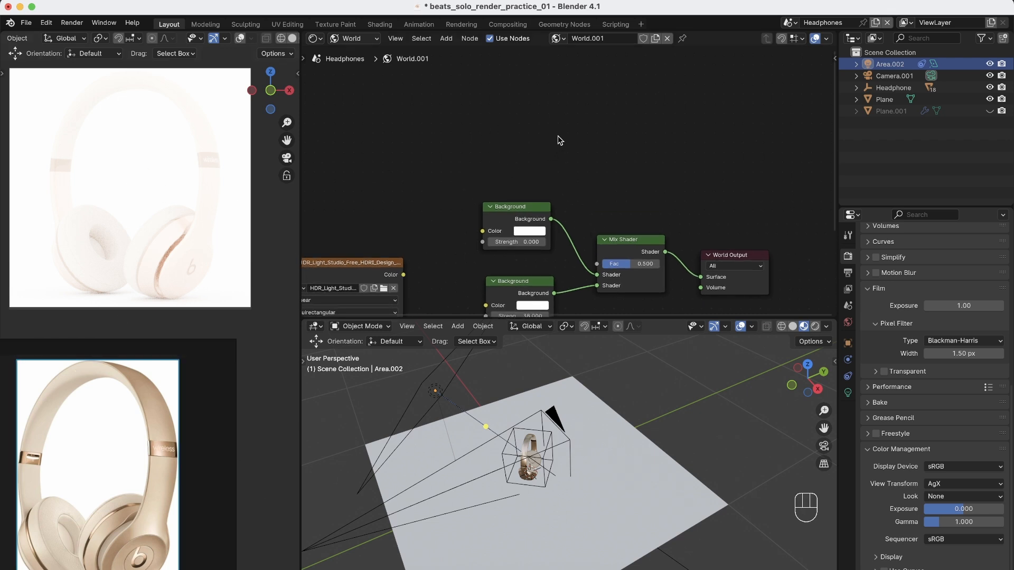
Add a Light Path node and wire its ray output to the Mix Shader factor.
type("path")
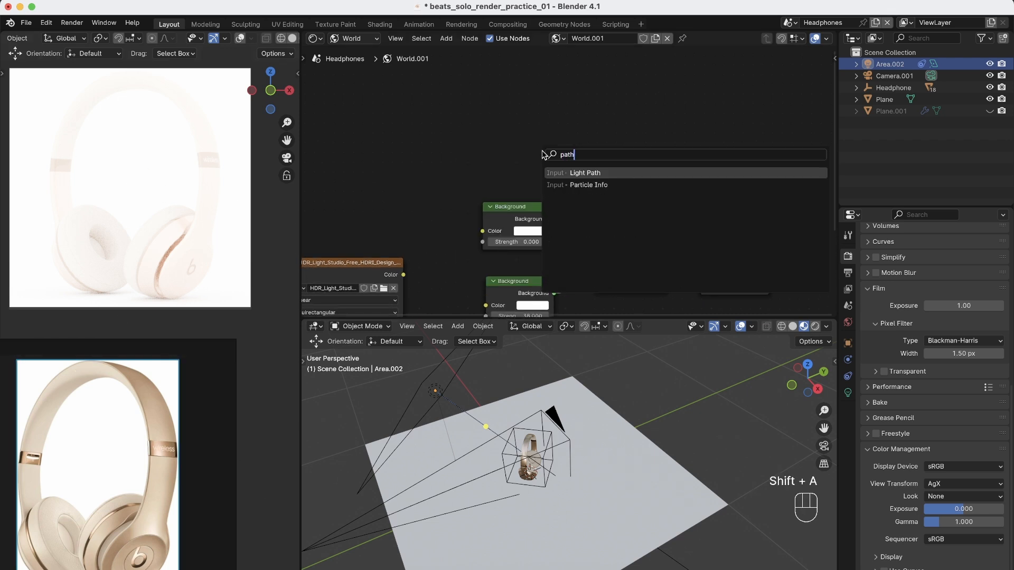
left_click(584, 172)
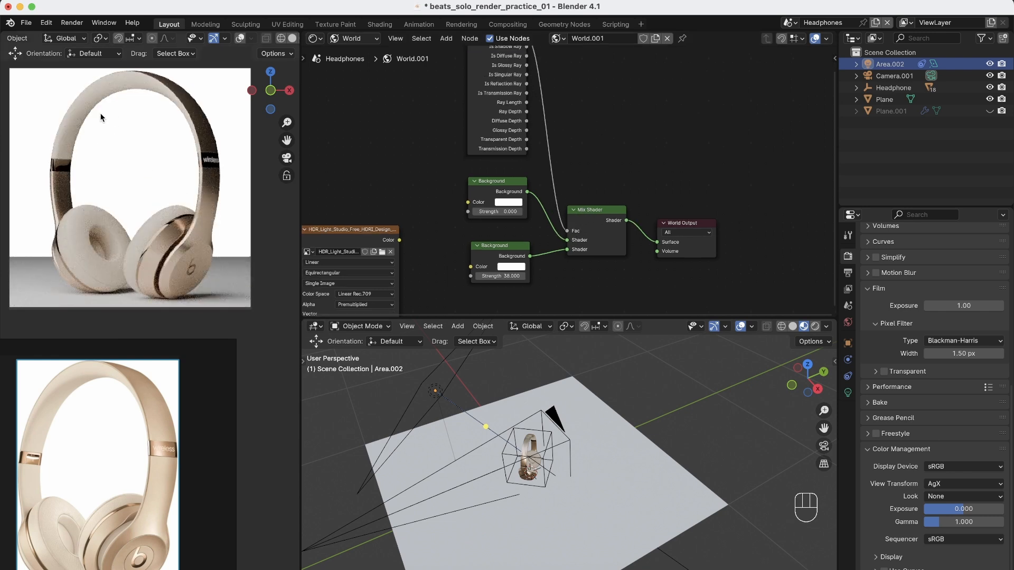
mouse_move(210, 286)
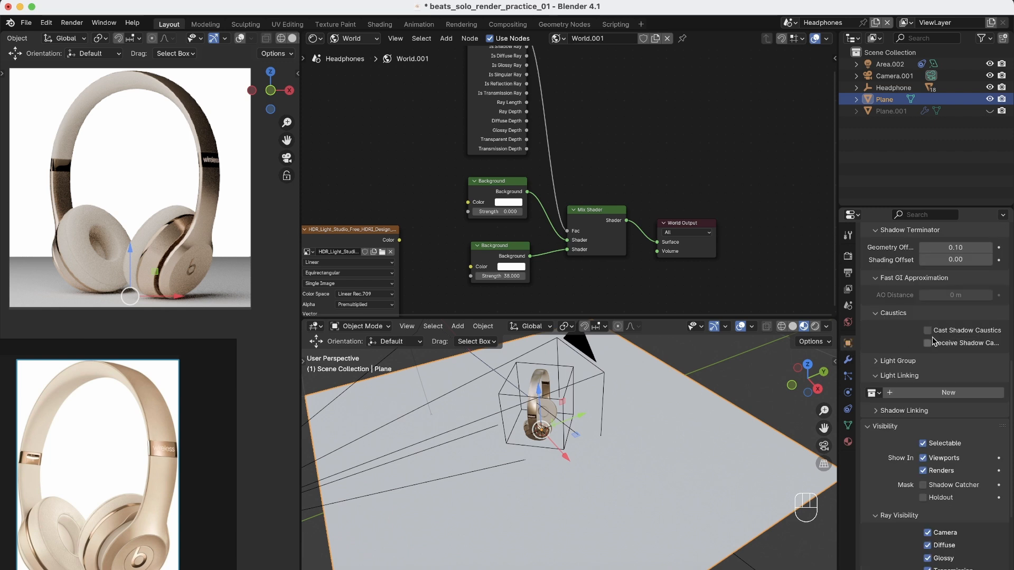
Enable Shadow Catcher under Visibility > Mask for the floor Plane.
scroll("down", 3)
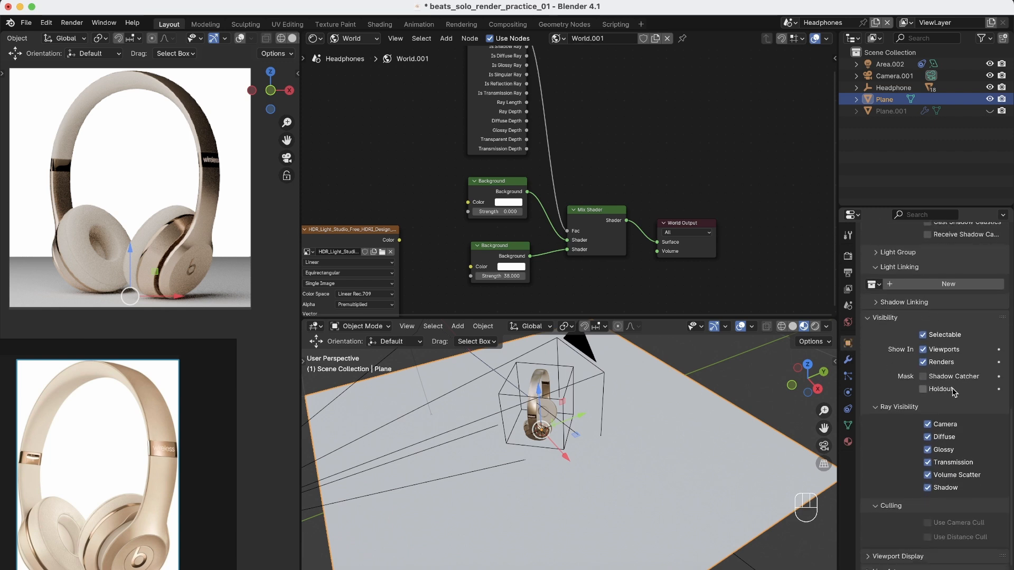
left_click(923, 376)
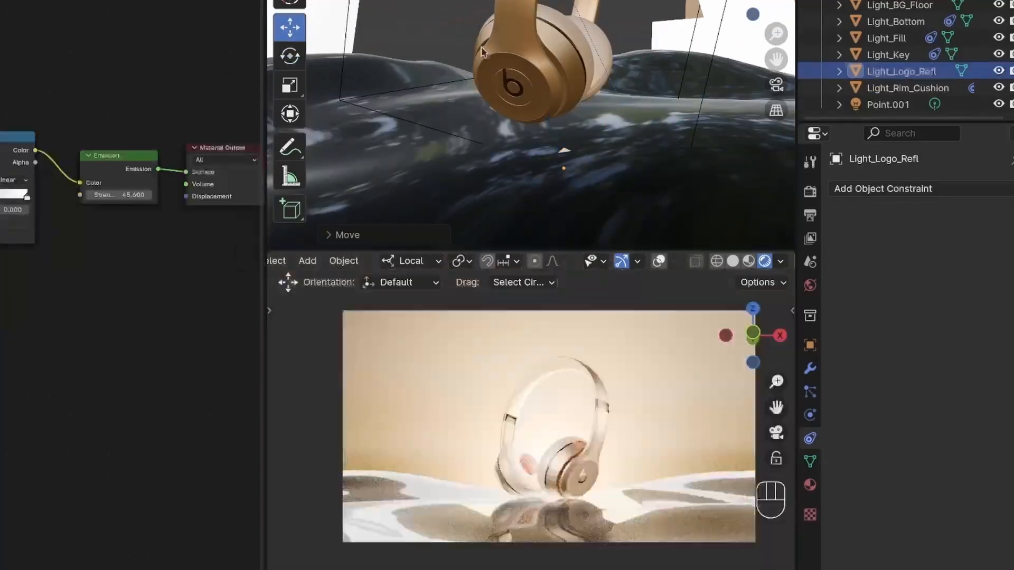
Select the Point.001 light in the Outliner to show its roughly 700 W power.
left_click(886, 105)
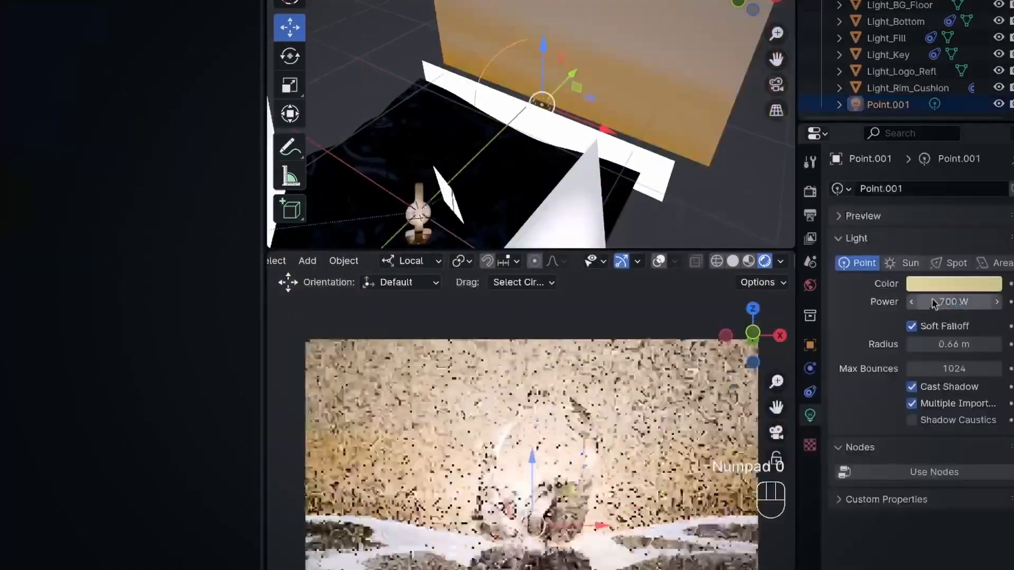